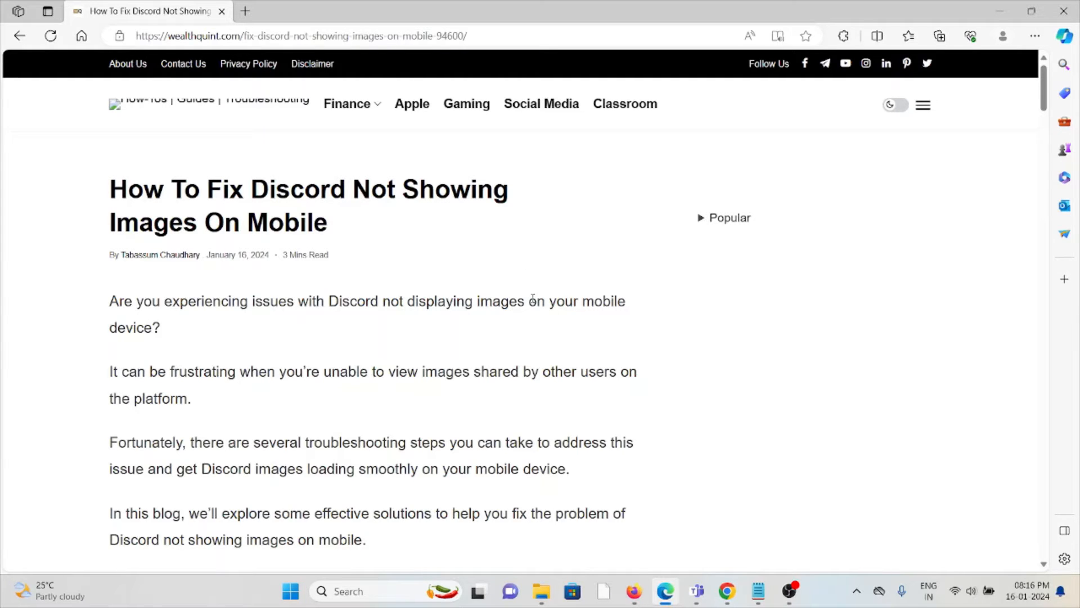
Scroll from the article title down to the Check Your Internet Connection tips.
scroll(down, 3)
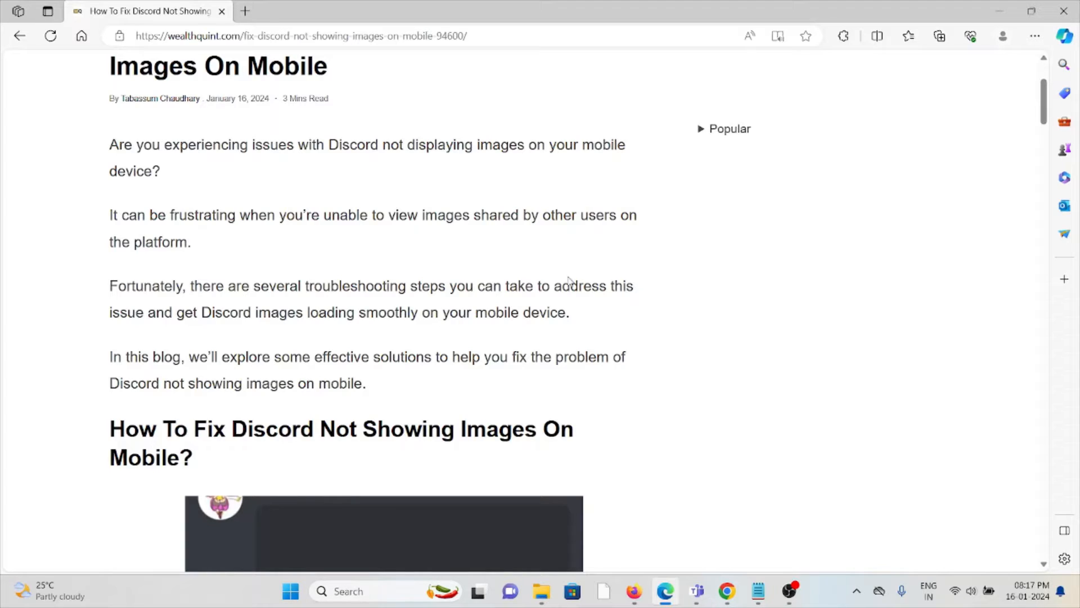
mouse_move(565, 300)
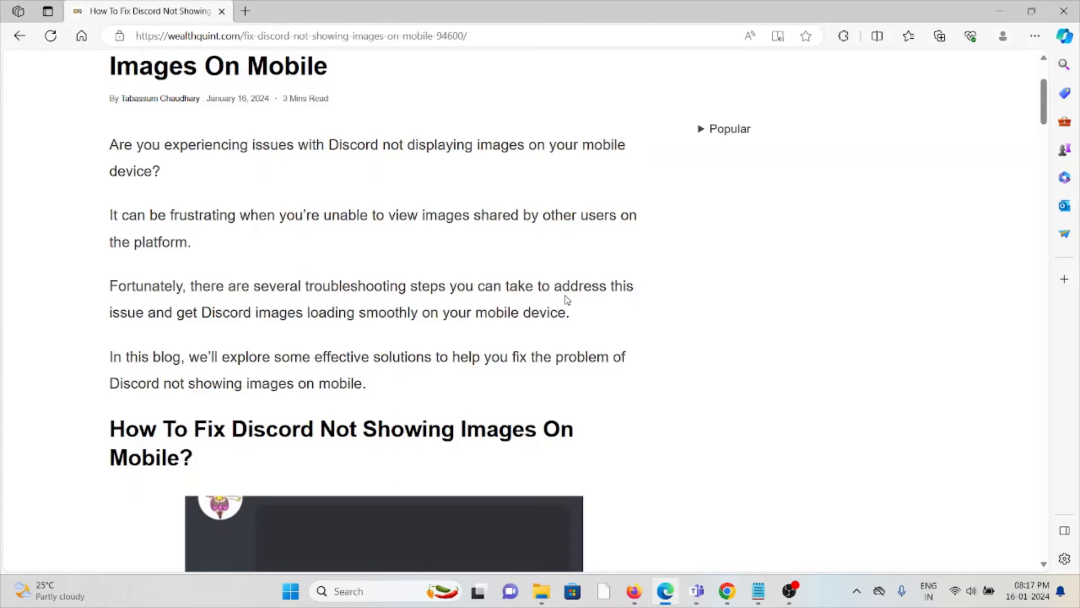
scroll(down, 3)
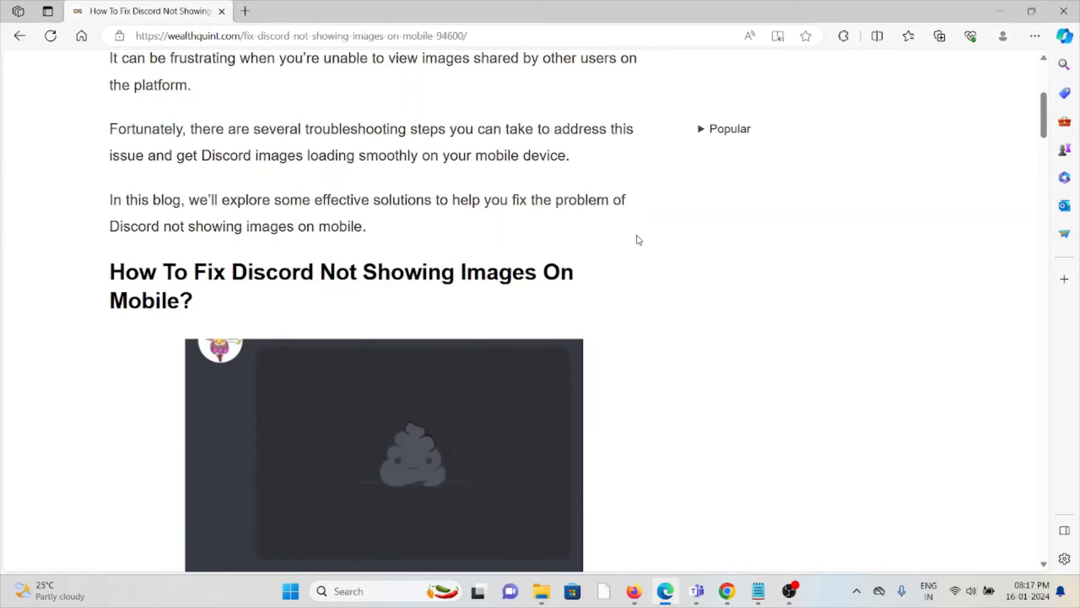
scroll(down, 3)
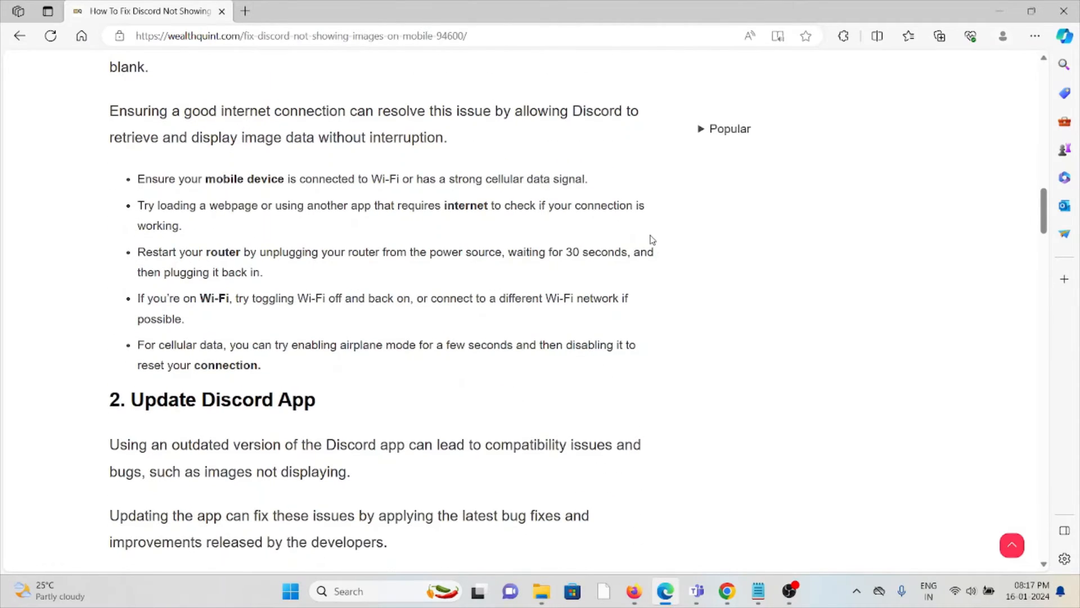
scroll(up, 3)
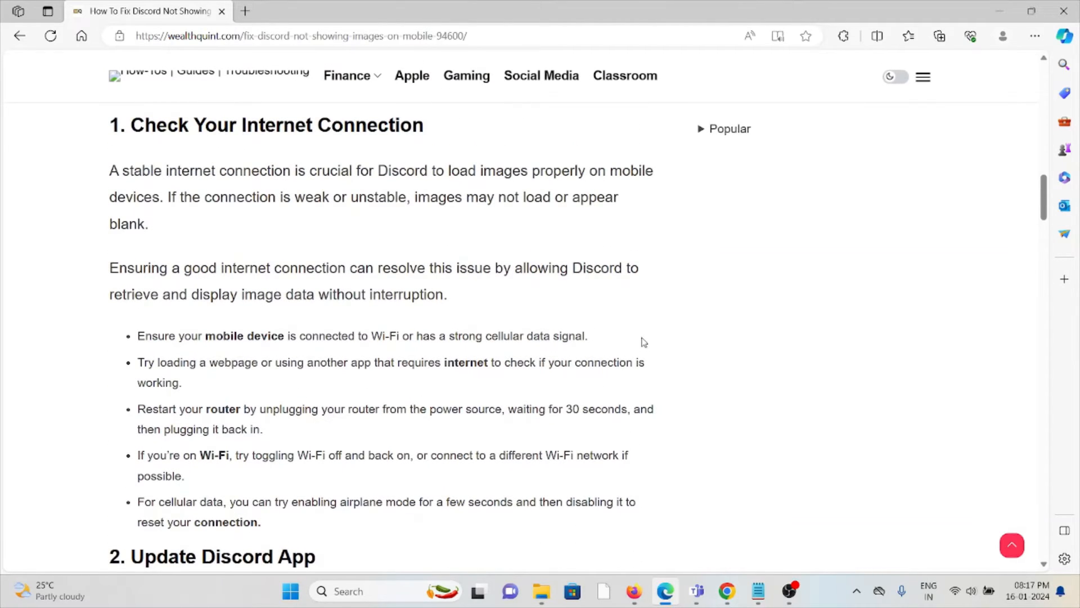
mouse_move(667, 259)
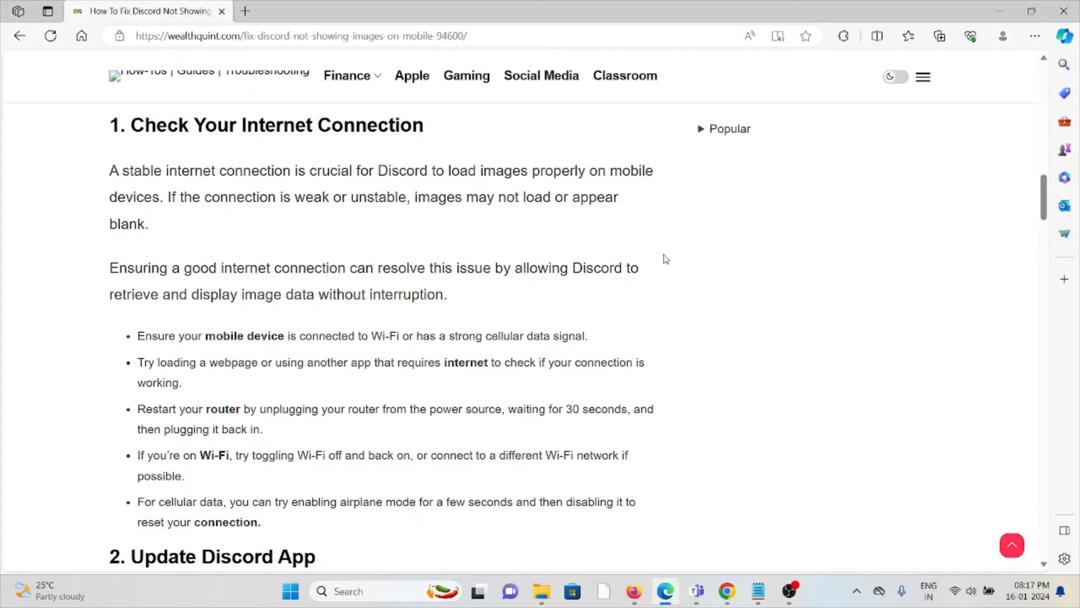
mouse_move(664, 230)
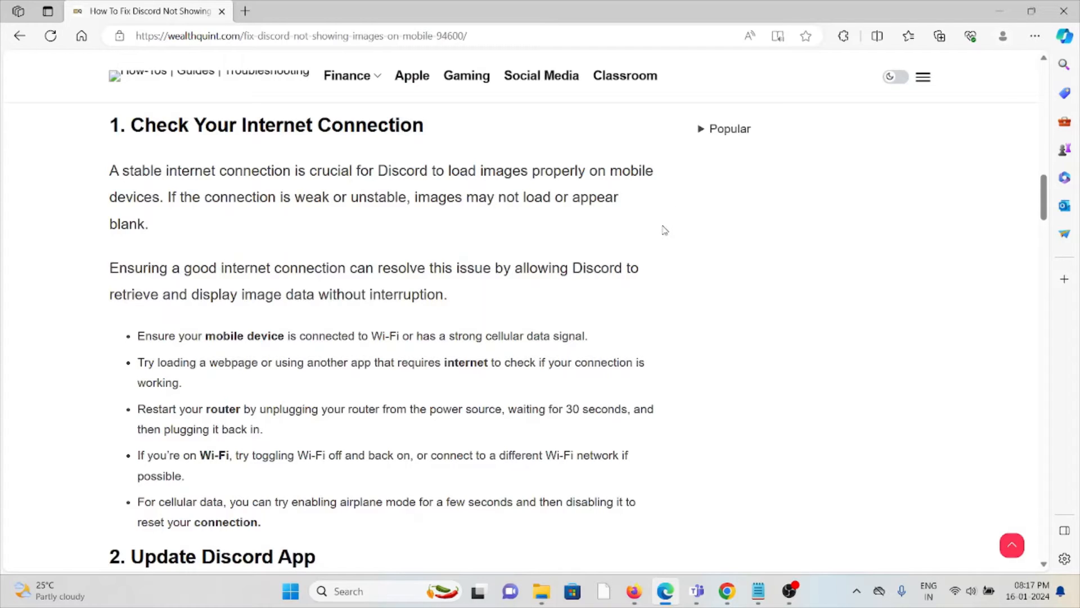
mouse_move(660, 247)
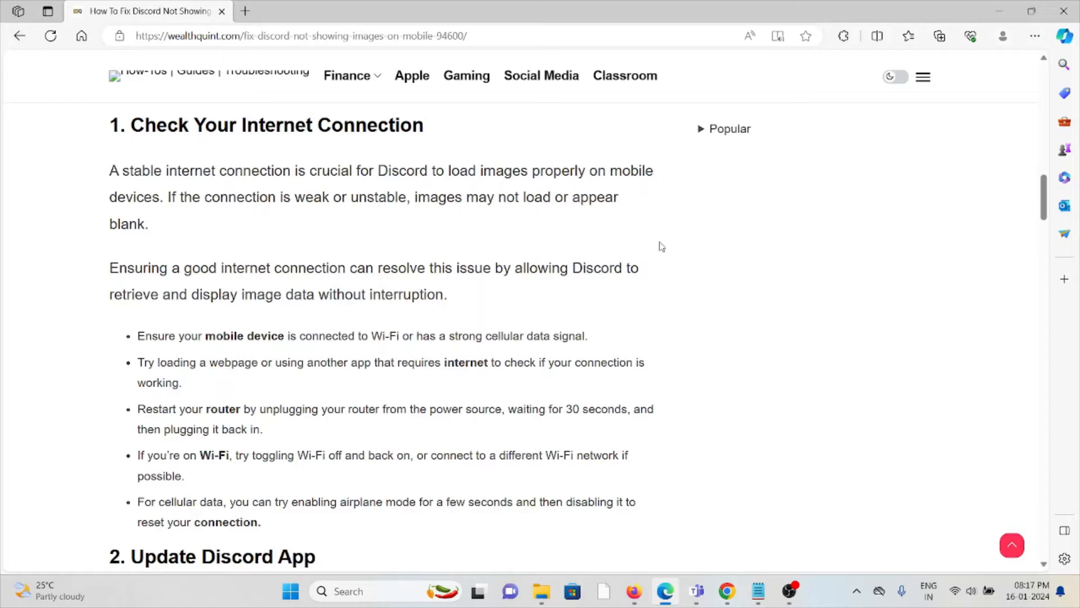
mouse_move(636, 317)
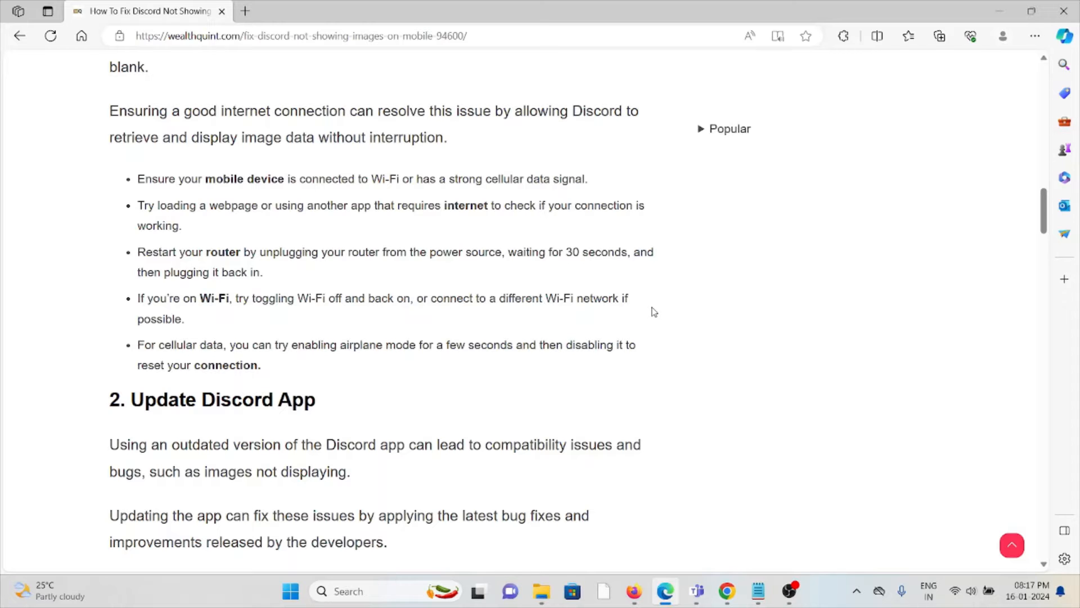
mouse_move(674, 329)
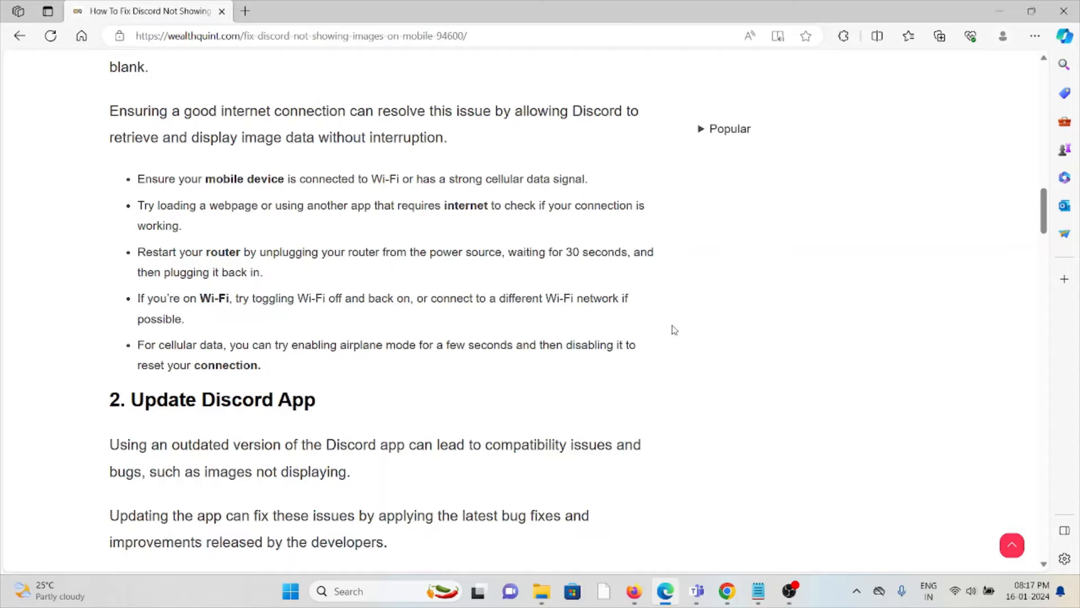
Scroll through Update Discord App until its On Android and On iOS steps are visible.
scroll(down, 3)
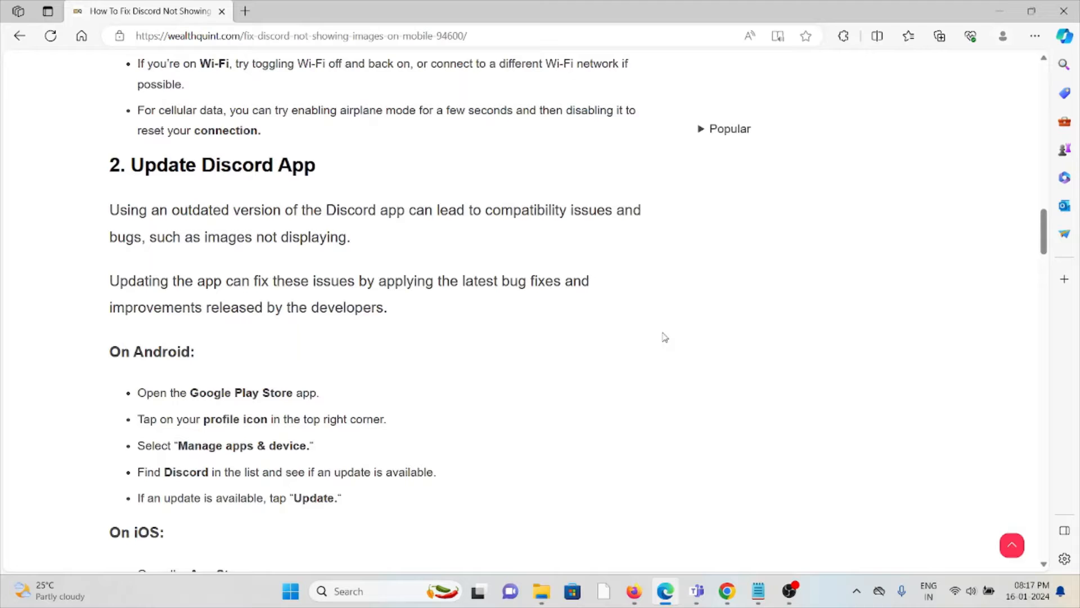
scroll(down, 3)
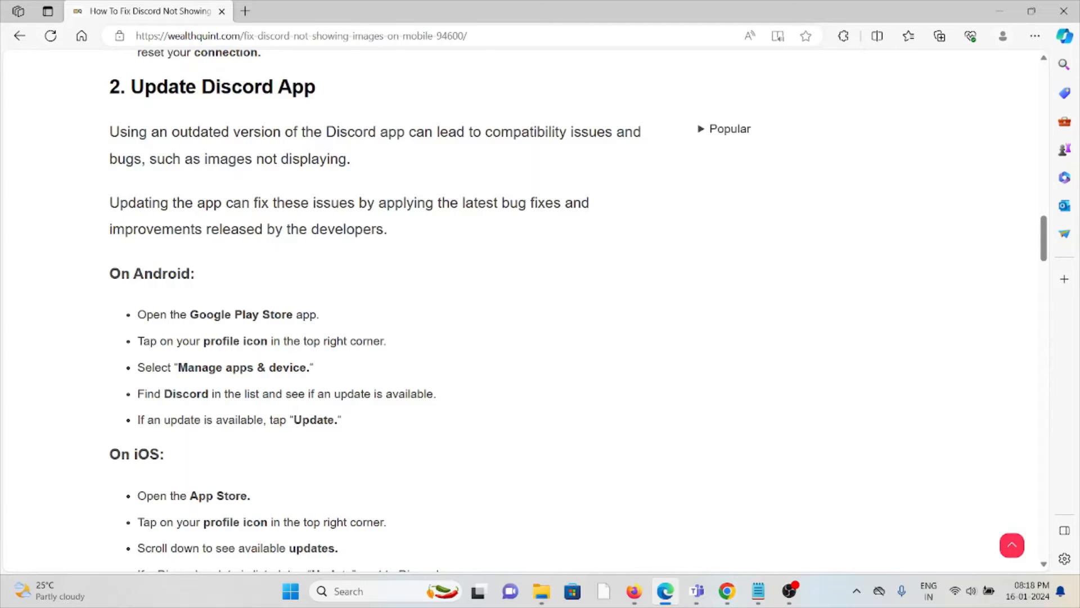
scroll(down, 3)
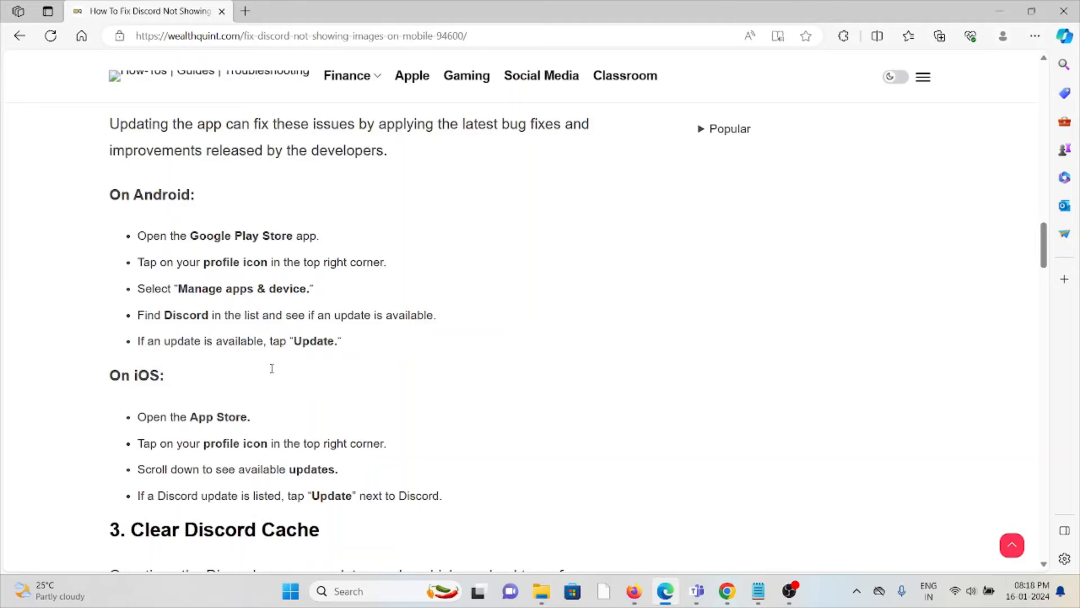
scroll(up, 3)
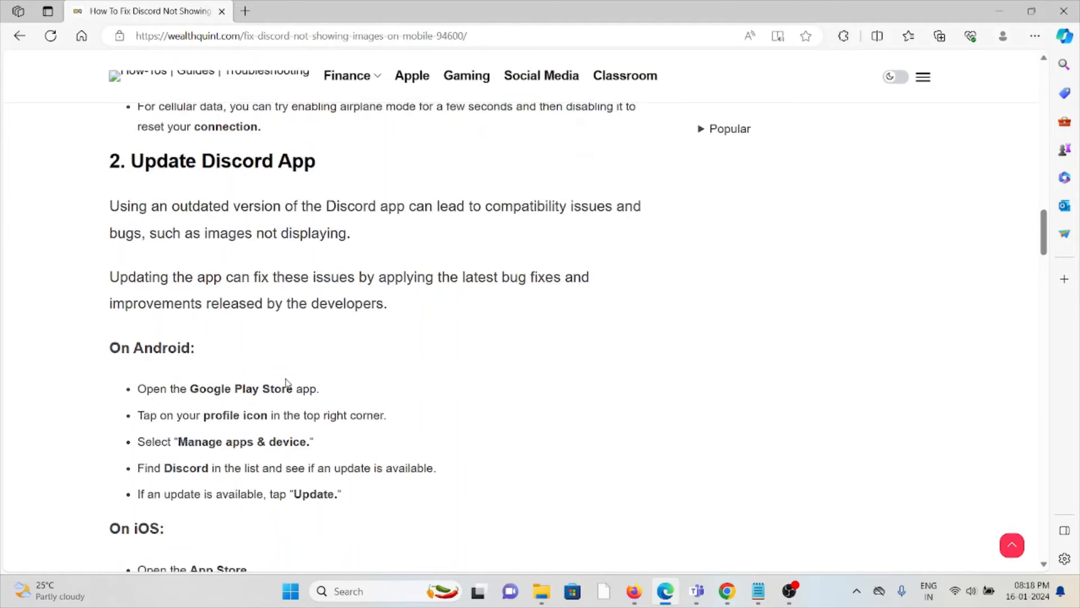
scroll(down, 3)
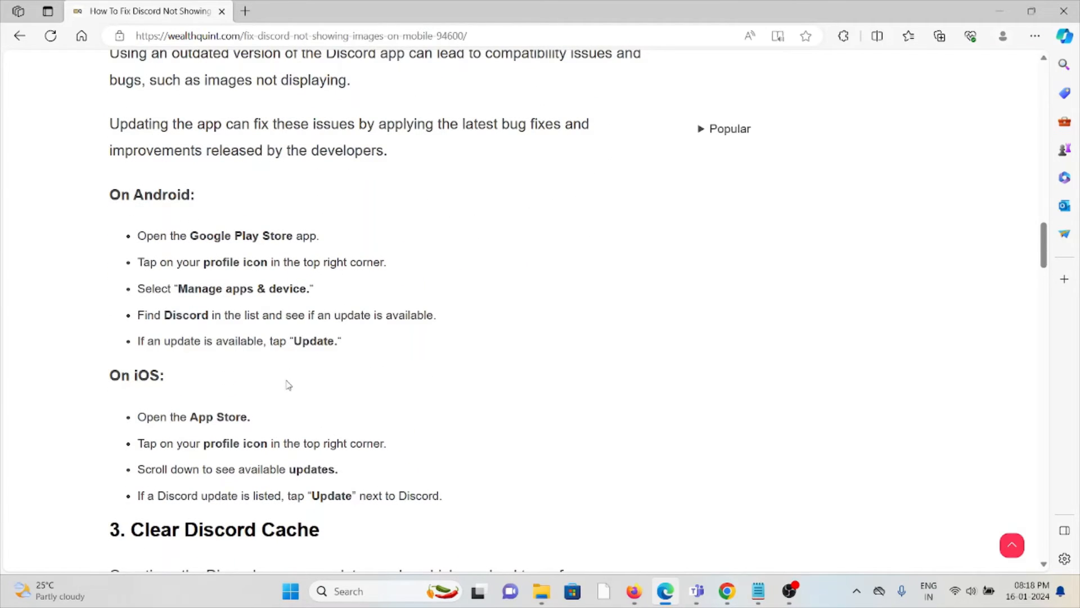
Scroll past Clear Discord Cache to the Android steps of Adjust Discord's Media Settings.
scroll(down, 3)
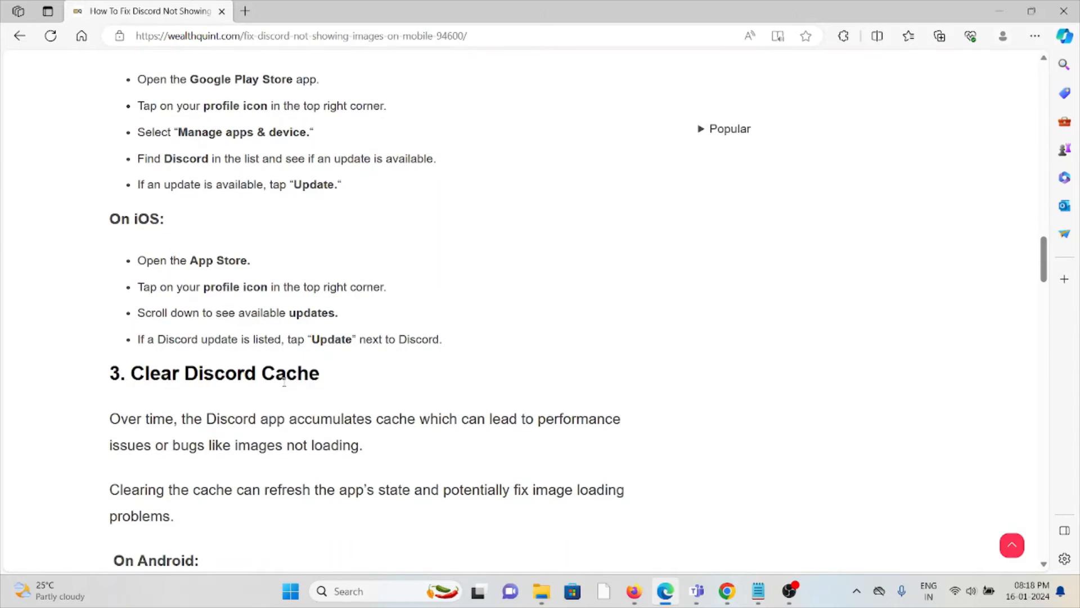
scroll(down, 3)
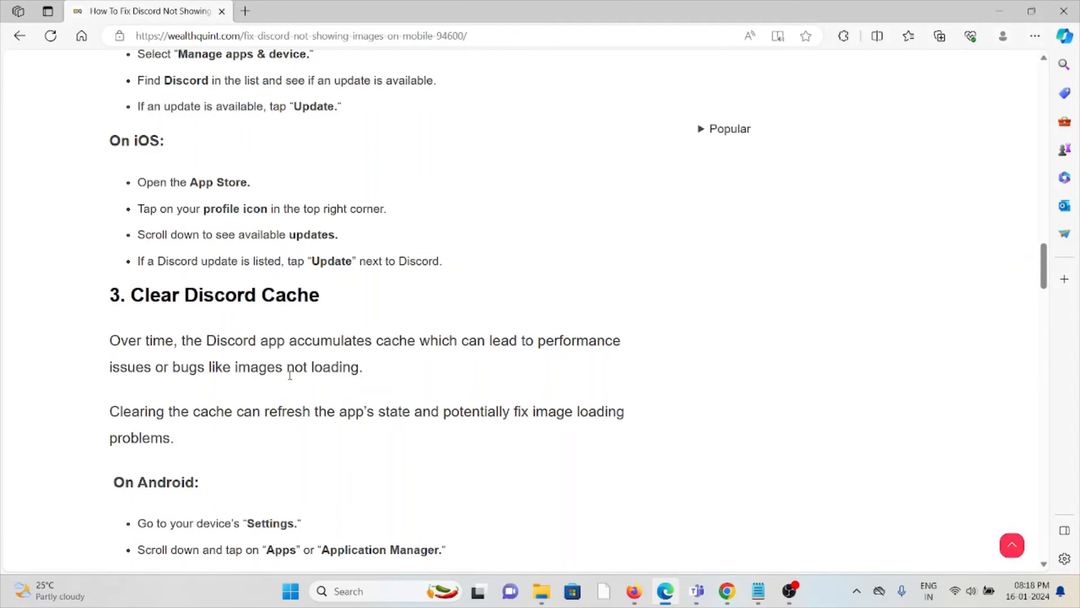
scroll(down, 3)
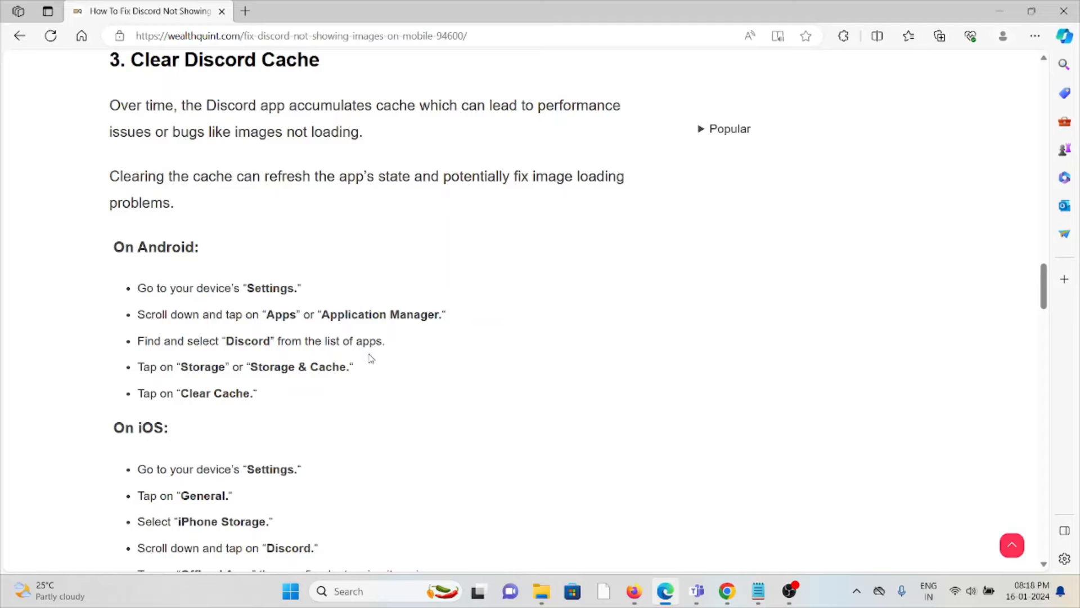
mouse_move(379, 363)
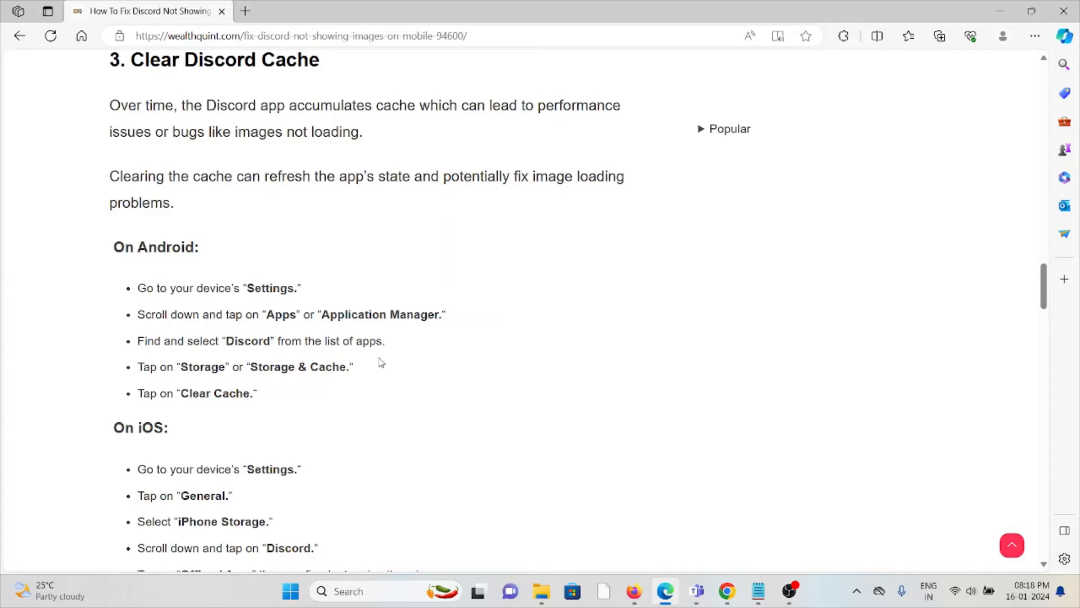
mouse_move(351, 391)
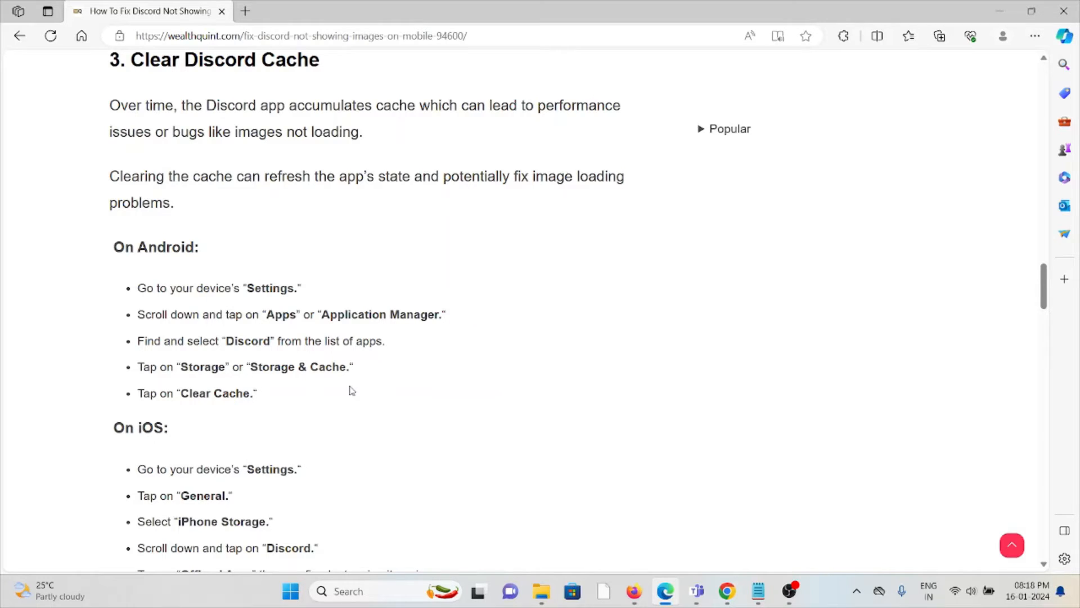
mouse_move(358, 374)
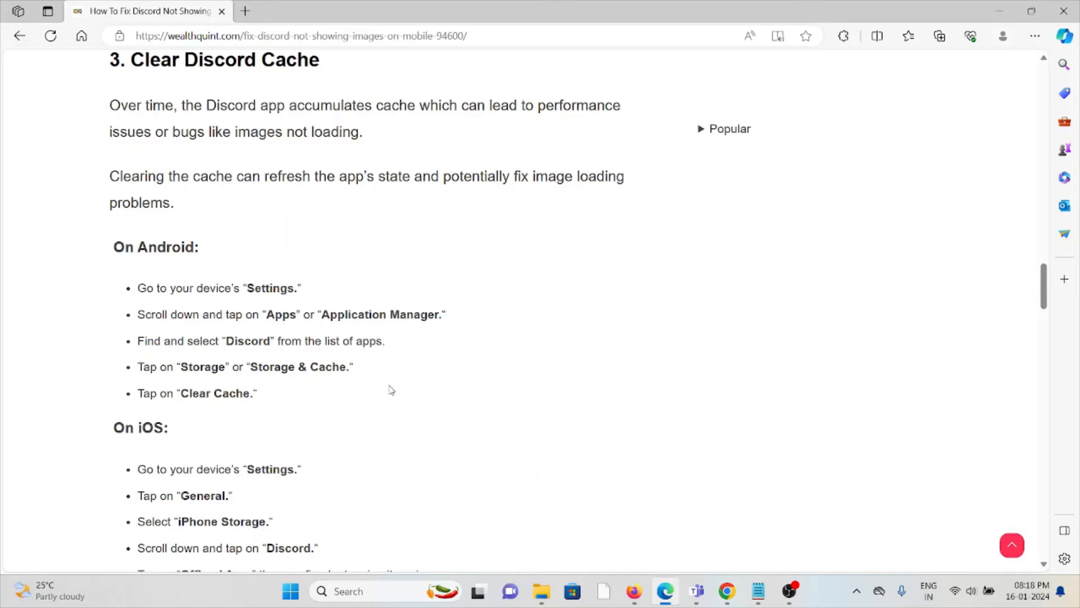
mouse_move(421, 372)
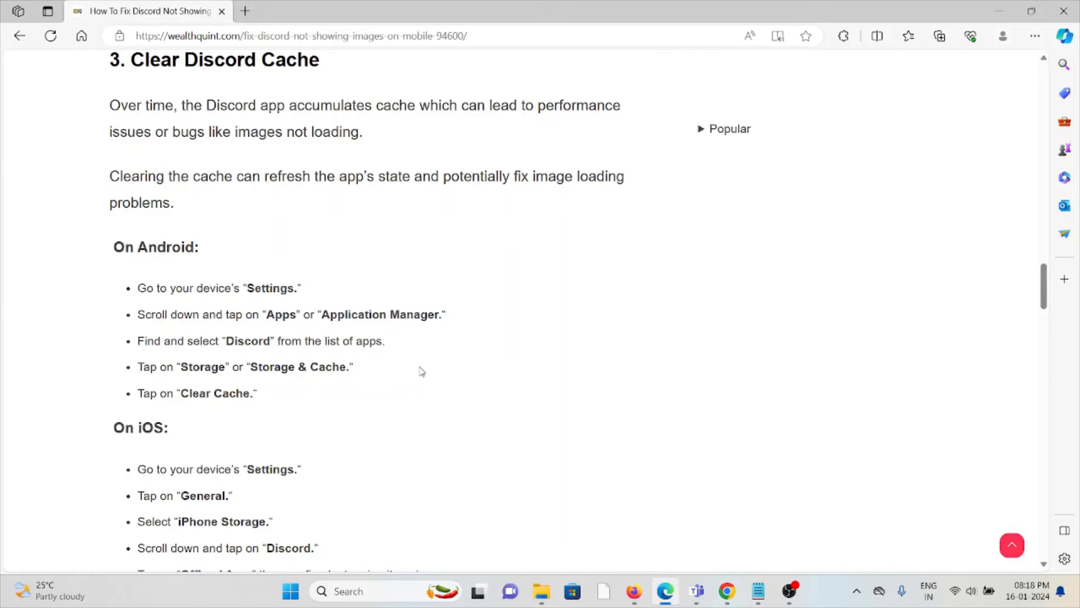
scroll(down, 3)
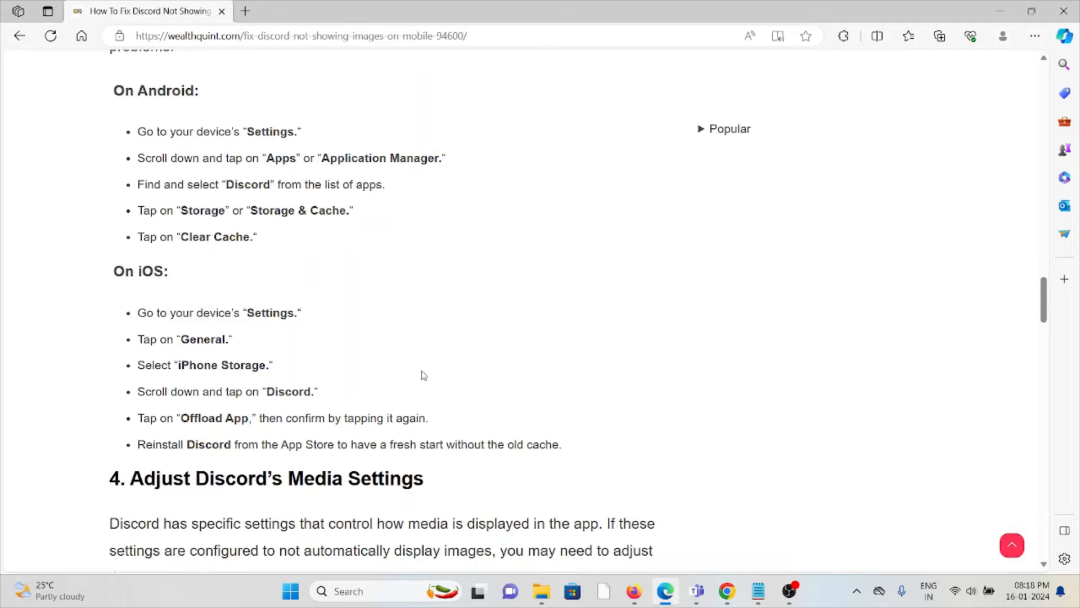
mouse_move(416, 378)
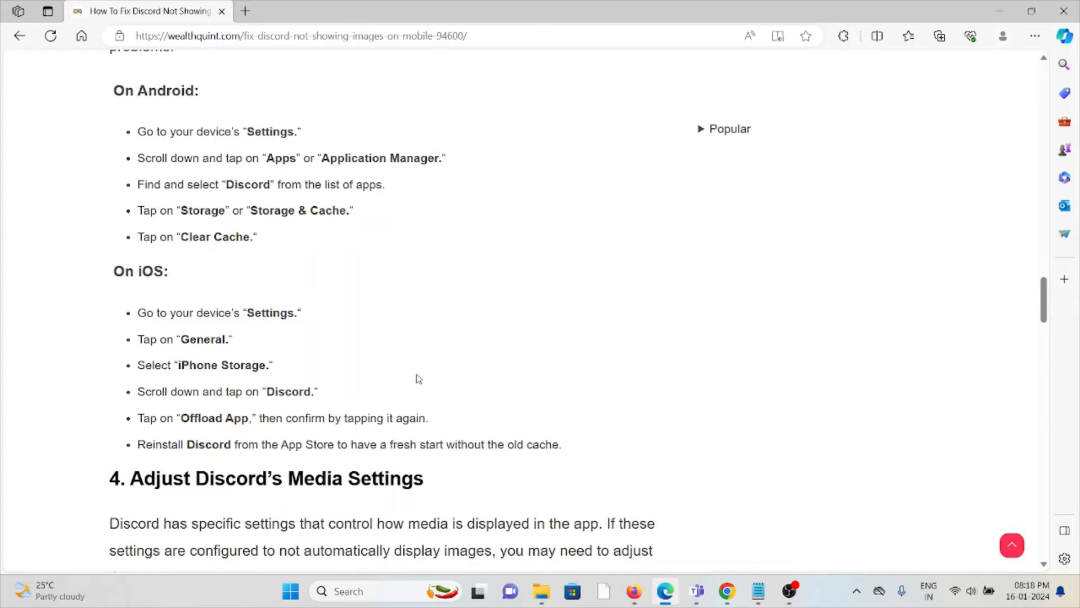
mouse_move(427, 363)
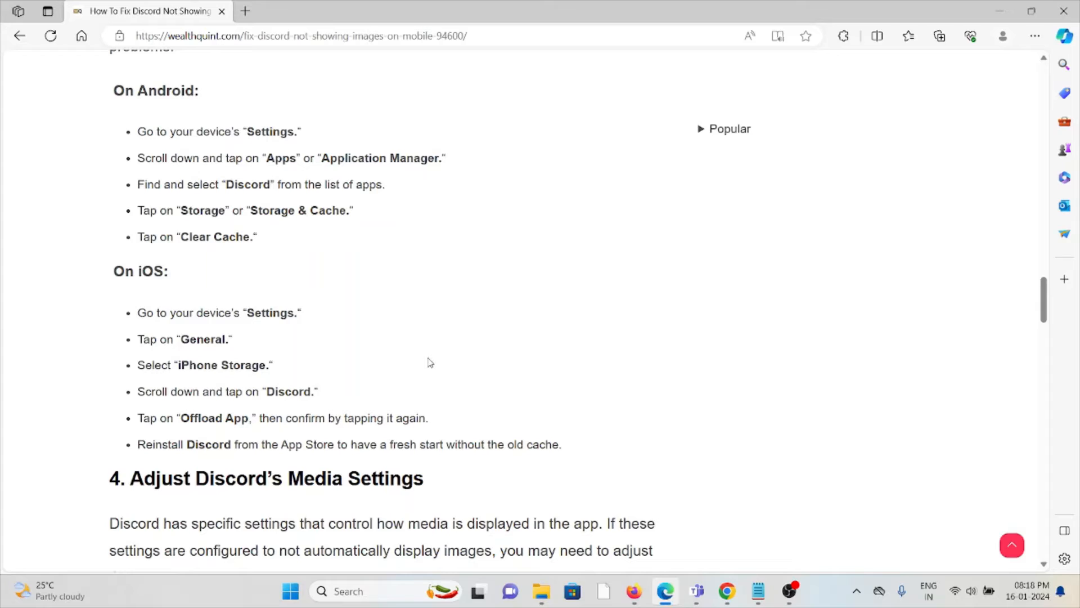
mouse_move(425, 370)
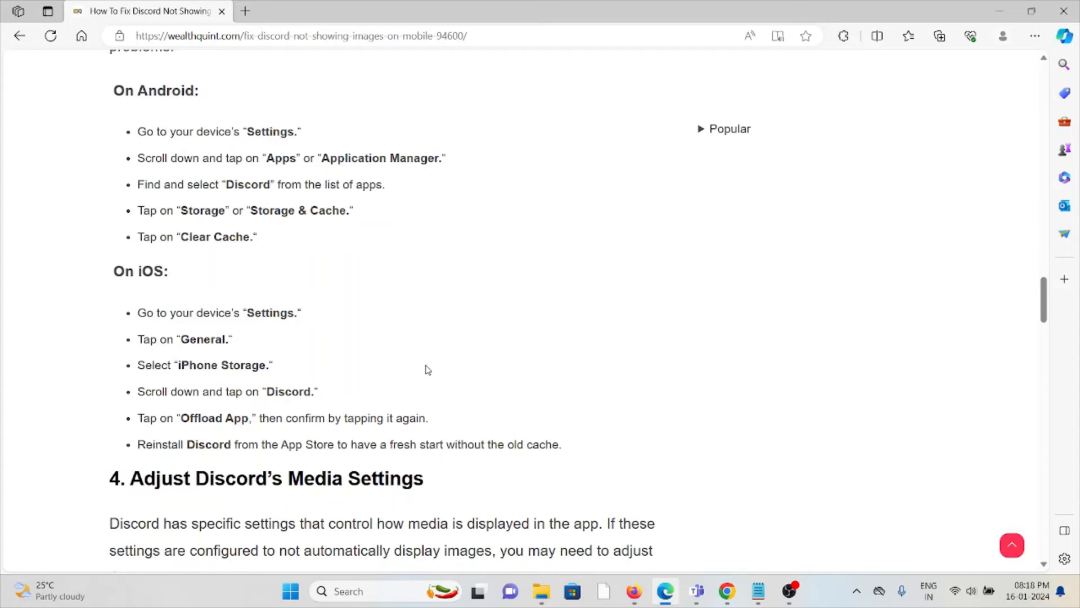
mouse_move(406, 363)
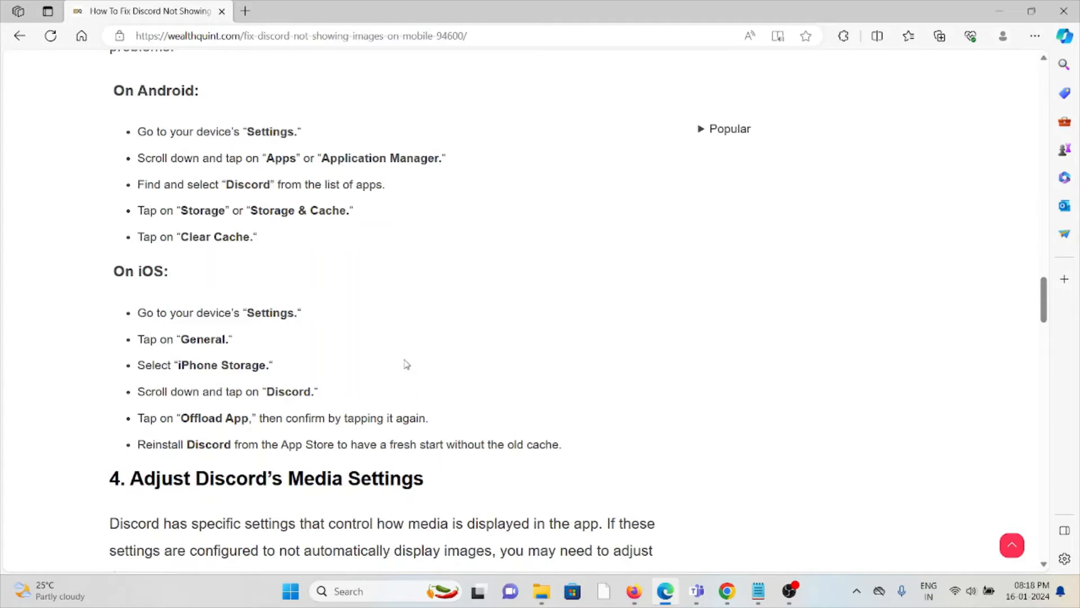
scroll(down, 3)
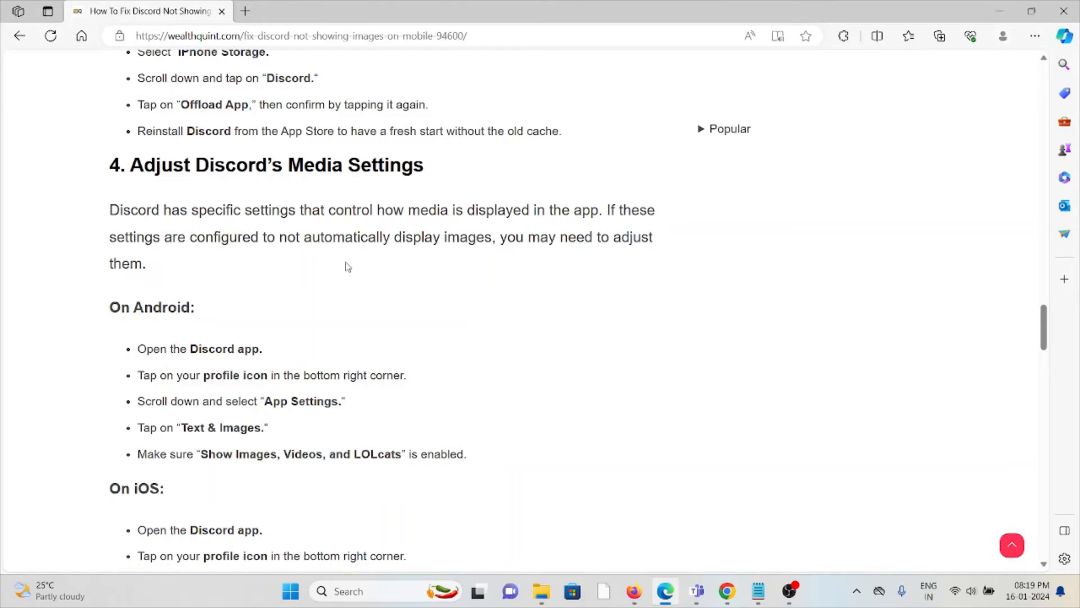
Scroll to the iOS media-settings steps and the Restart Your Device heading.
scroll(down, 3)
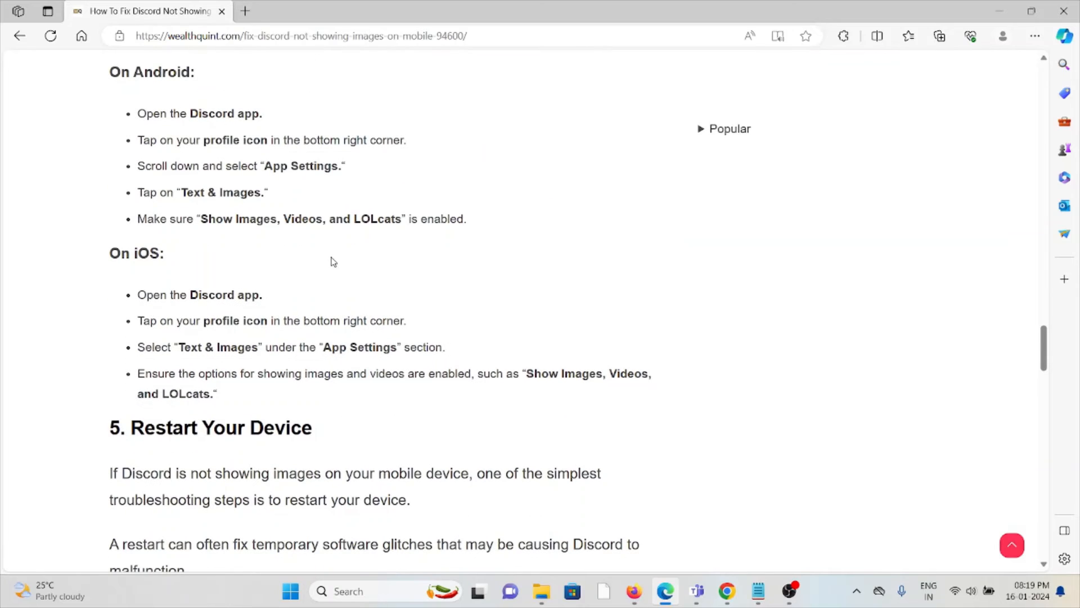
mouse_move(365, 236)
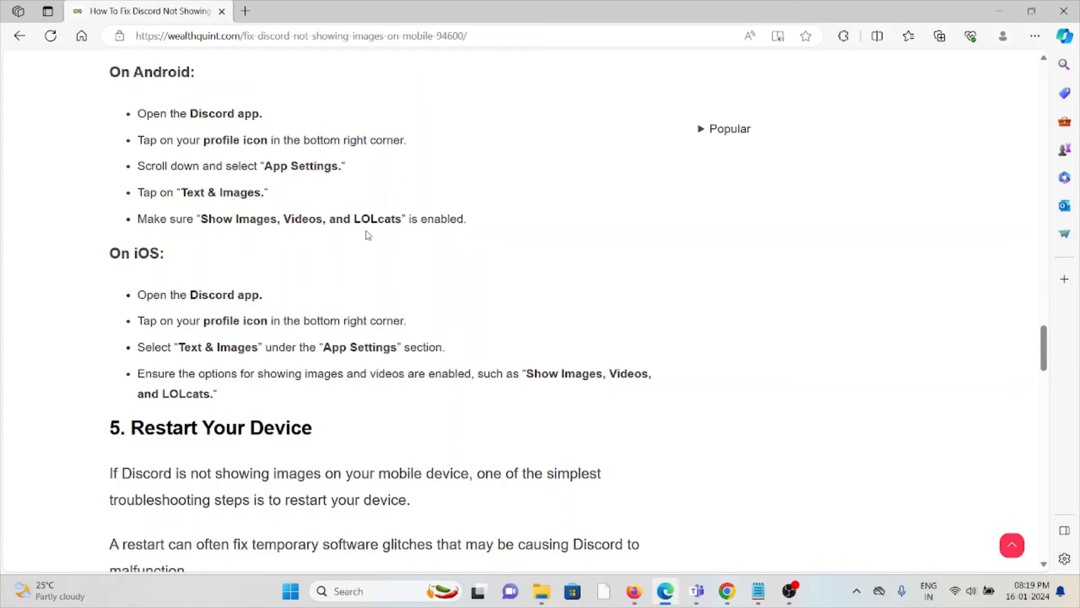
mouse_move(428, 176)
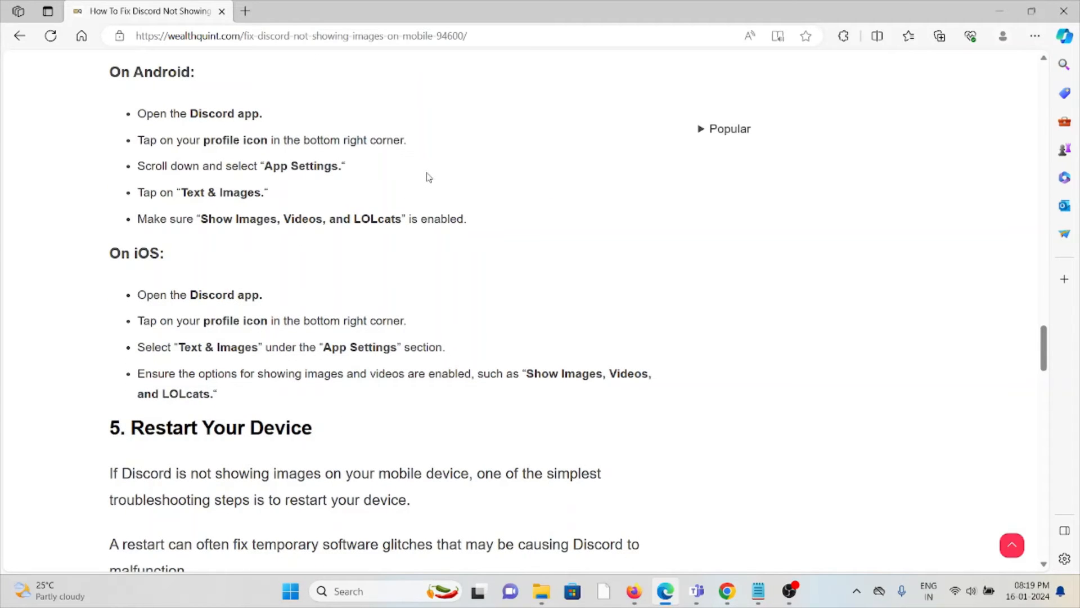
mouse_move(434, 169)
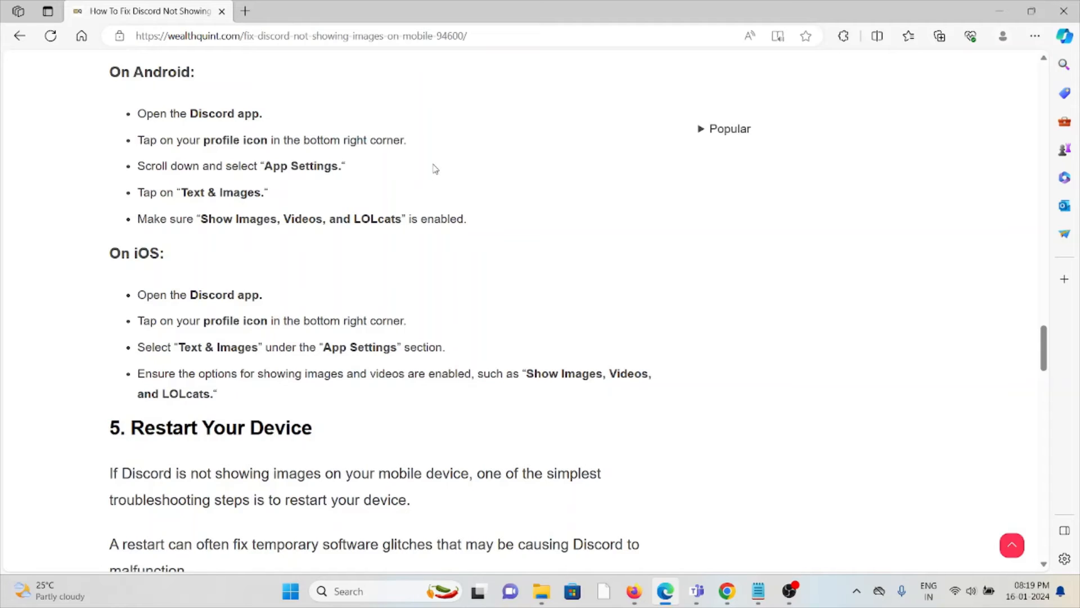
mouse_move(413, 175)
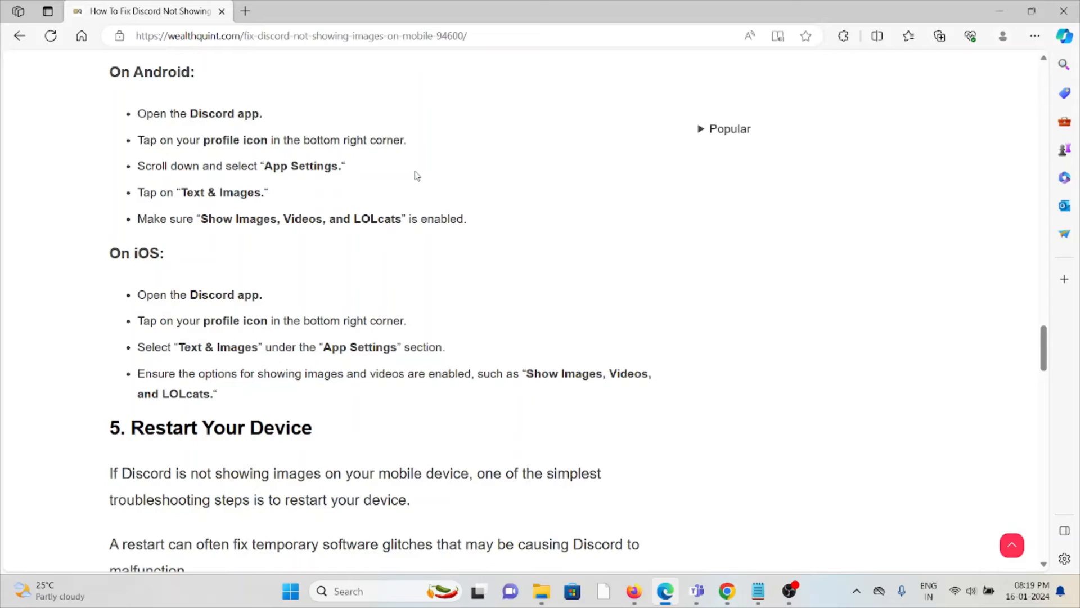
mouse_move(415, 168)
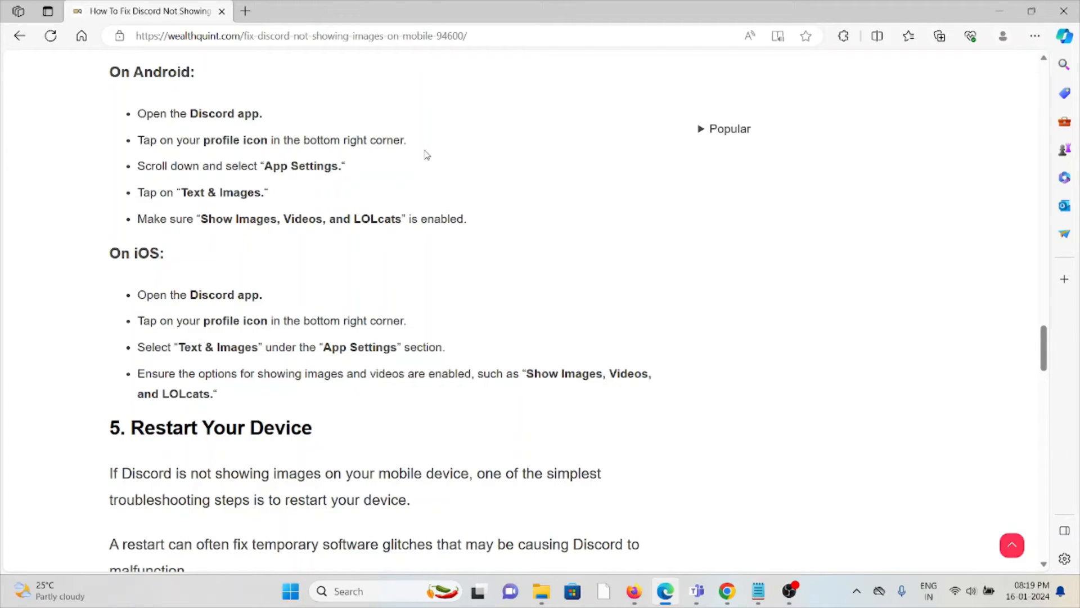
mouse_move(422, 280)
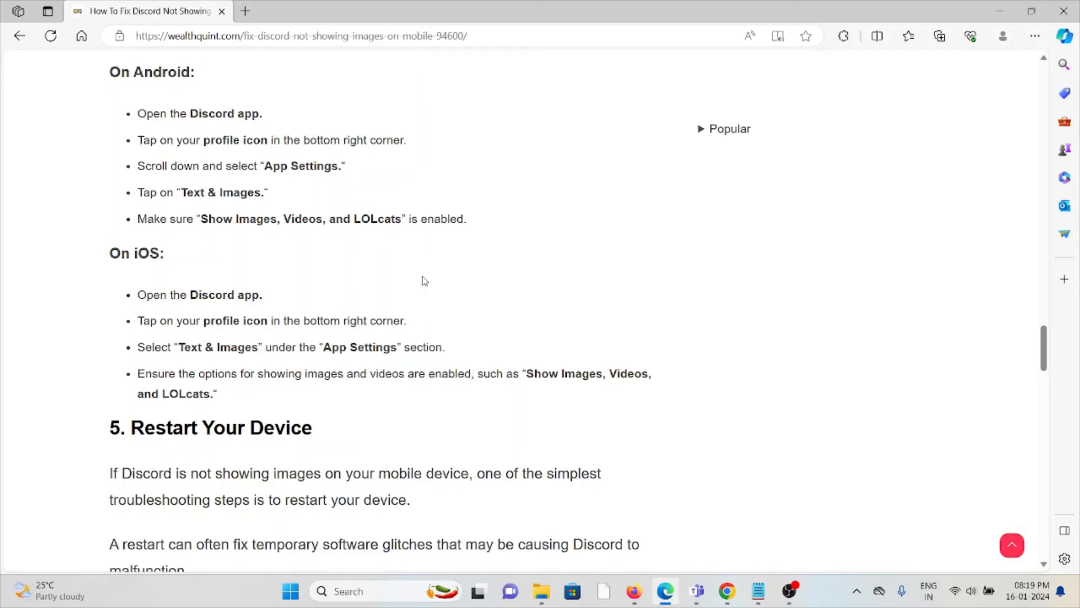
mouse_move(424, 262)
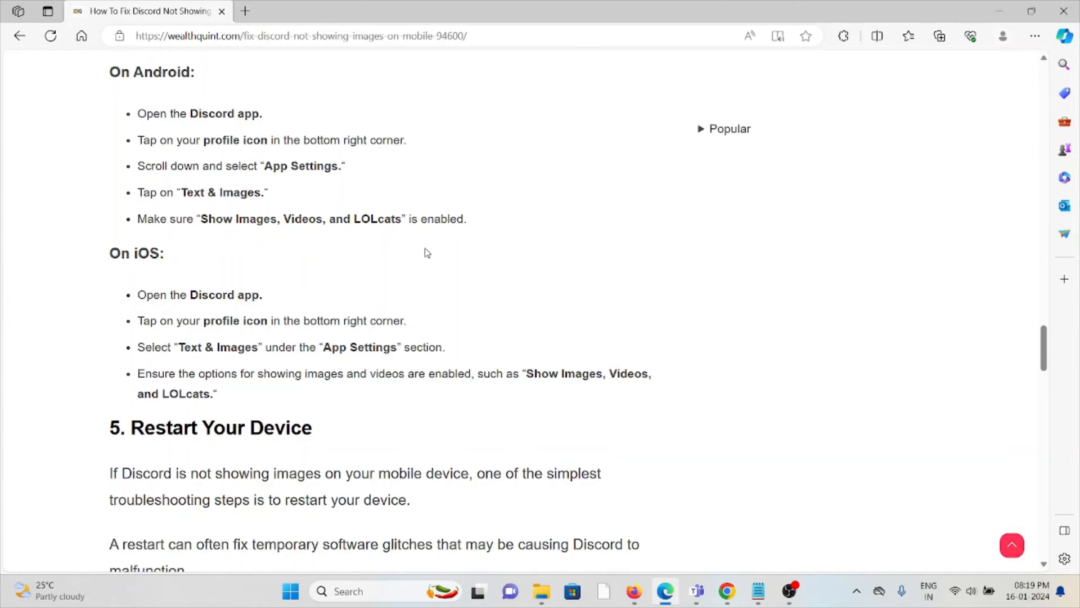
Scroll past the Restart Your Device steps to Uninstall And Reinstall Discord App's Android steps.
scroll(down, 3)
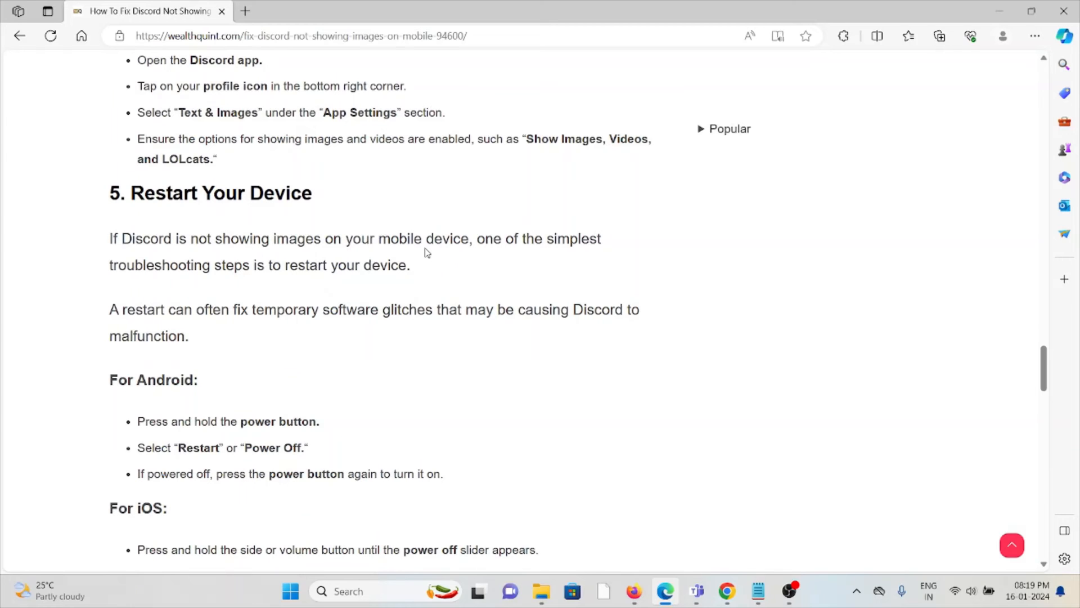
scroll(down, 3)
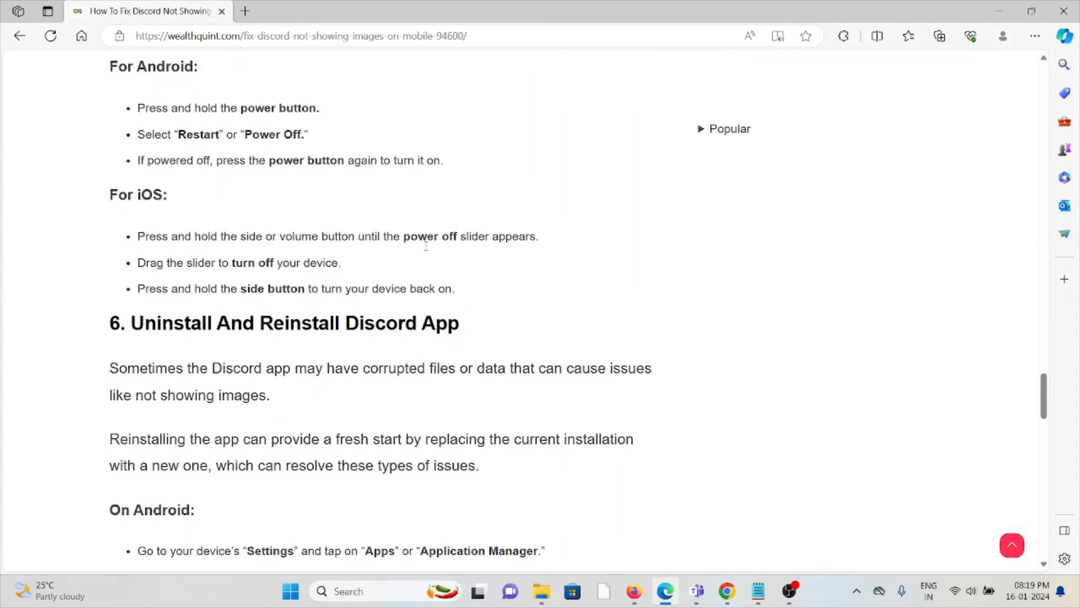
scroll(up, 3)
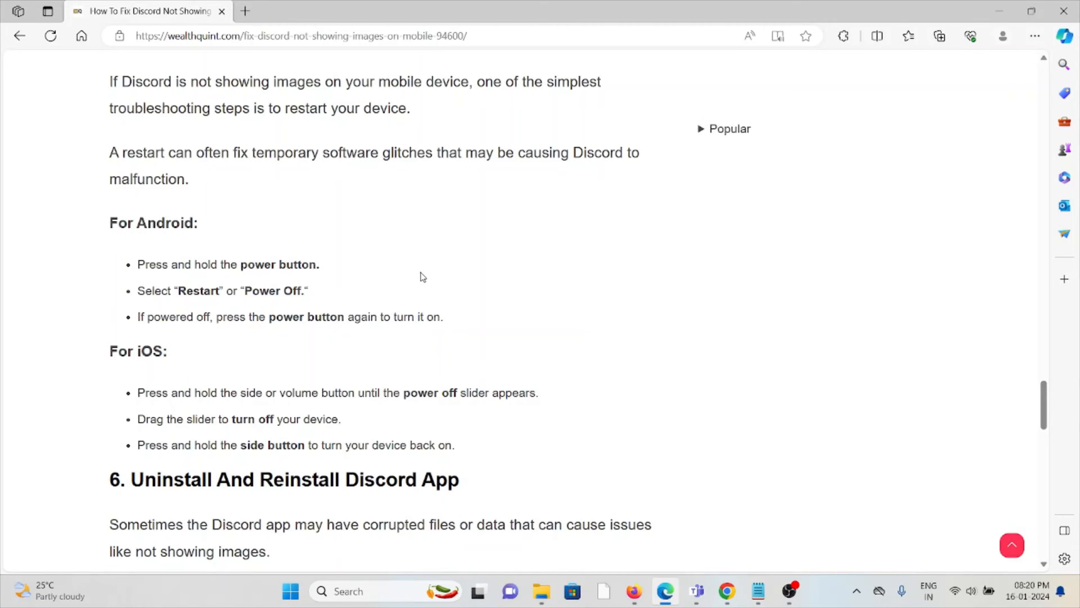
mouse_move(294, 546)
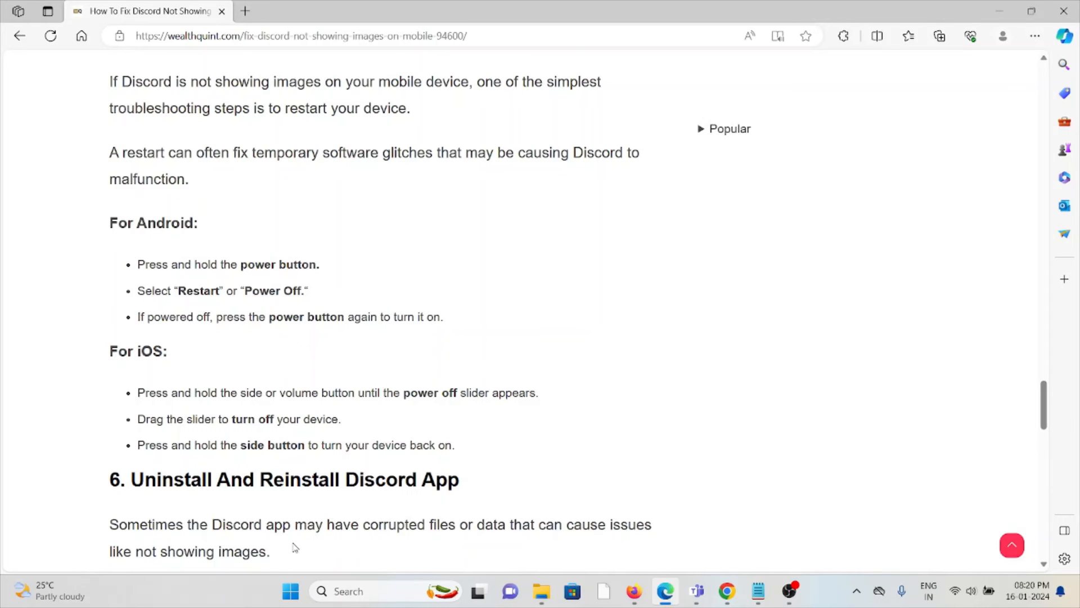
scroll(down, 3)
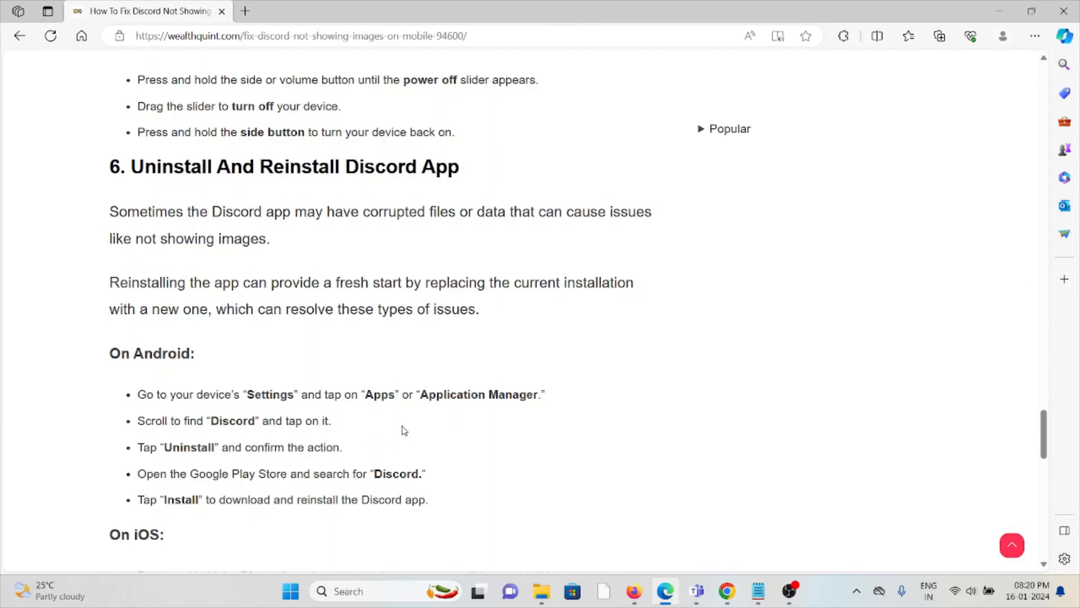
Scroll past the iOS reinstall steps to the Contact Discord Support section and its Help Center image.
scroll(down, 3)
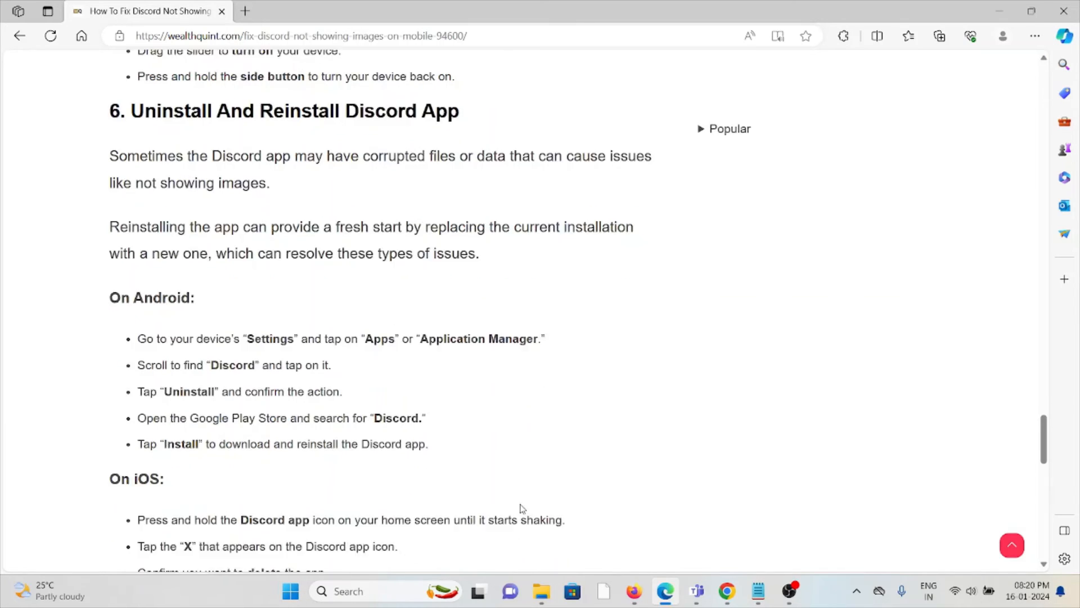
scroll(down, 3)
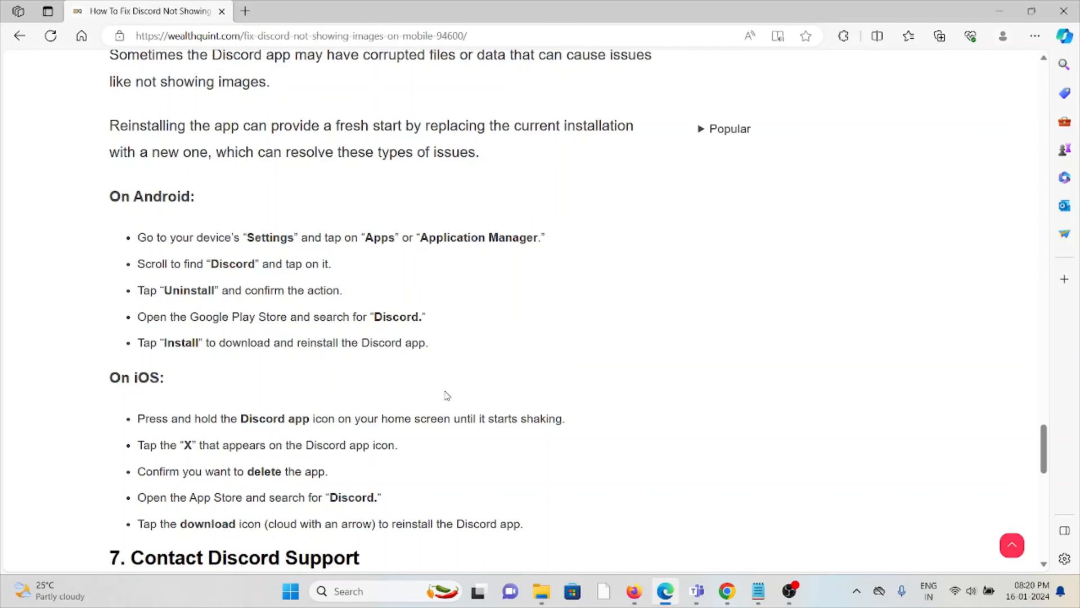
mouse_move(438, 377)
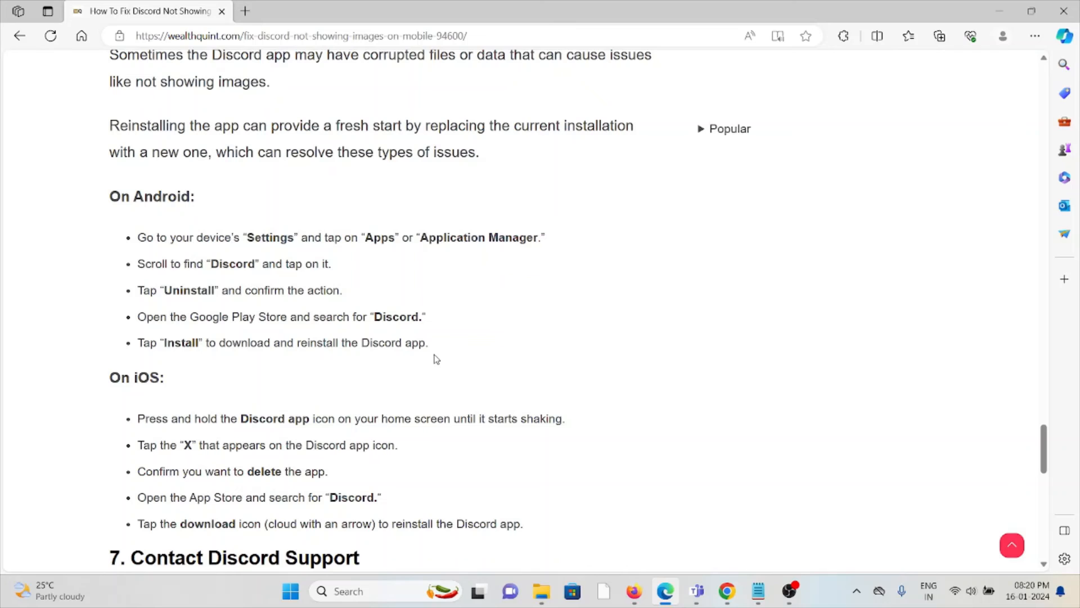
mouse_move(425, 369)
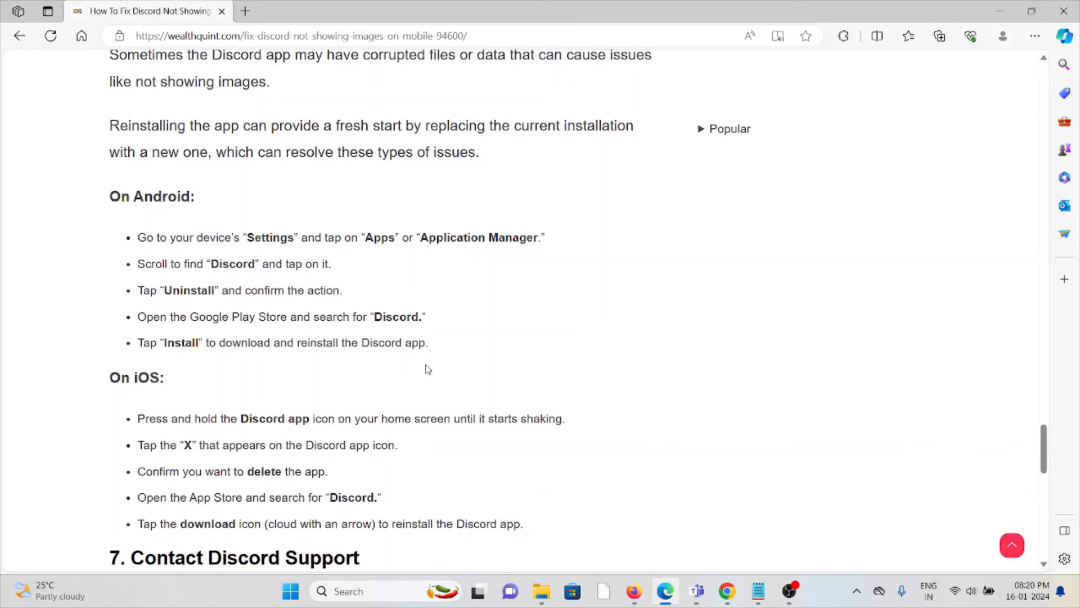
mouse_move(455, 370)
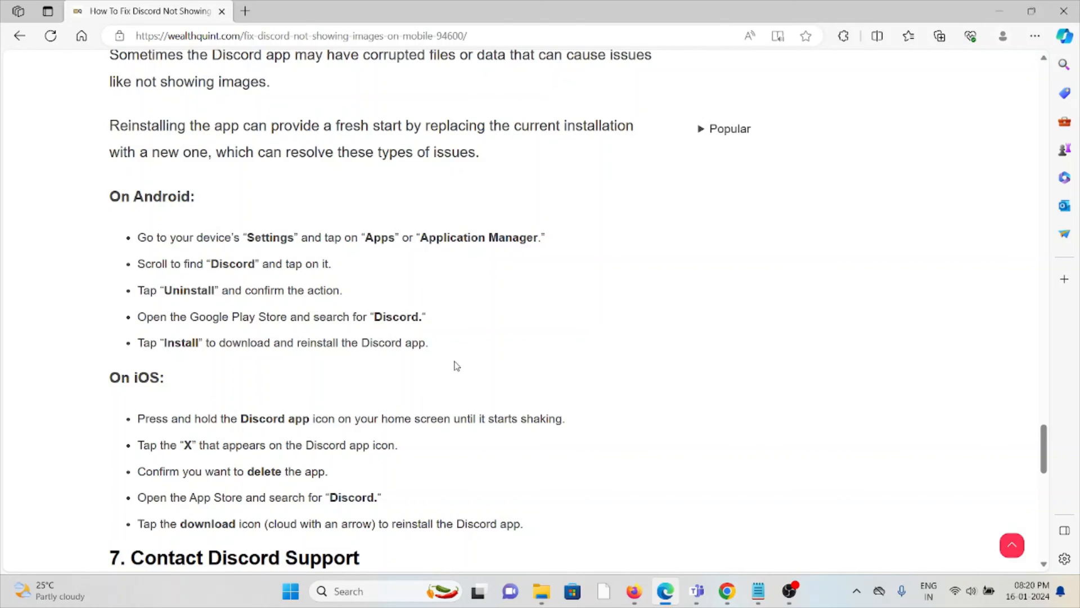
mouse_move(453, 366)
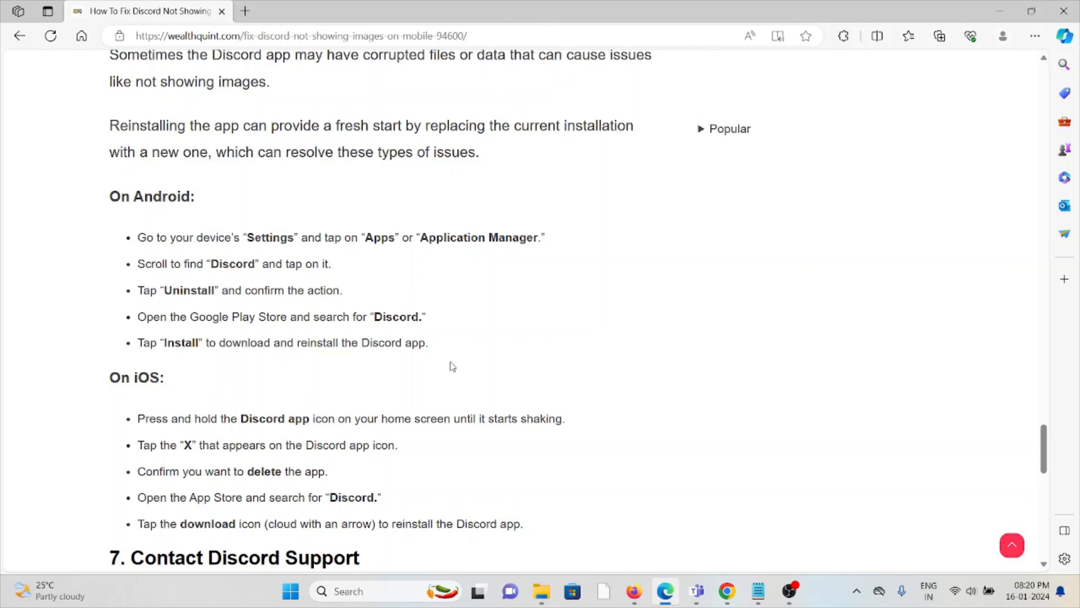
scroll(down, 3)
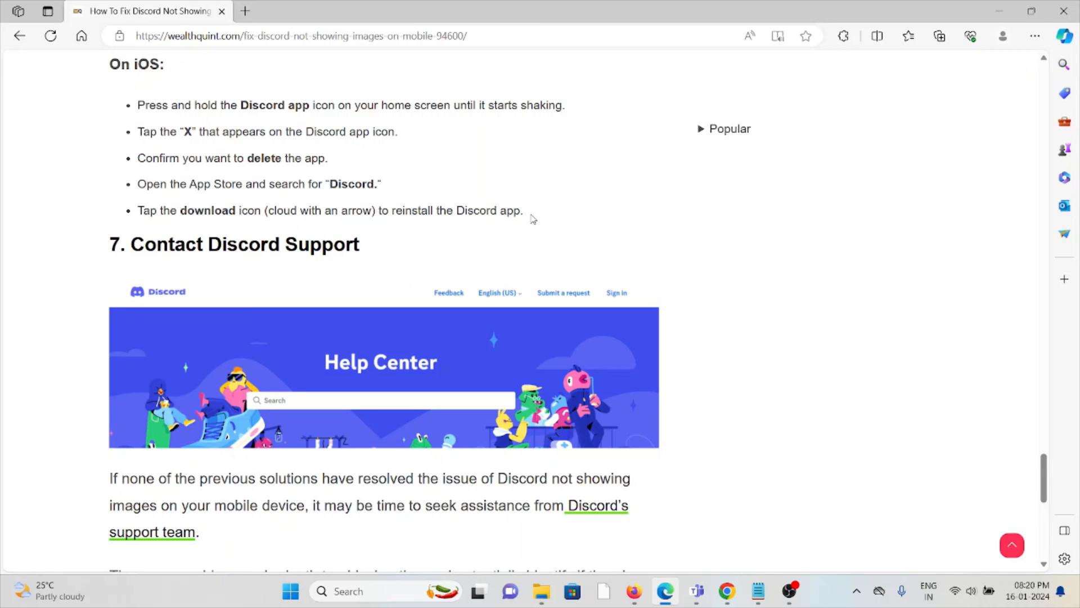
Open the 'Discord's support team' link in a new tab, then return to the article.
scroll(down, 3)
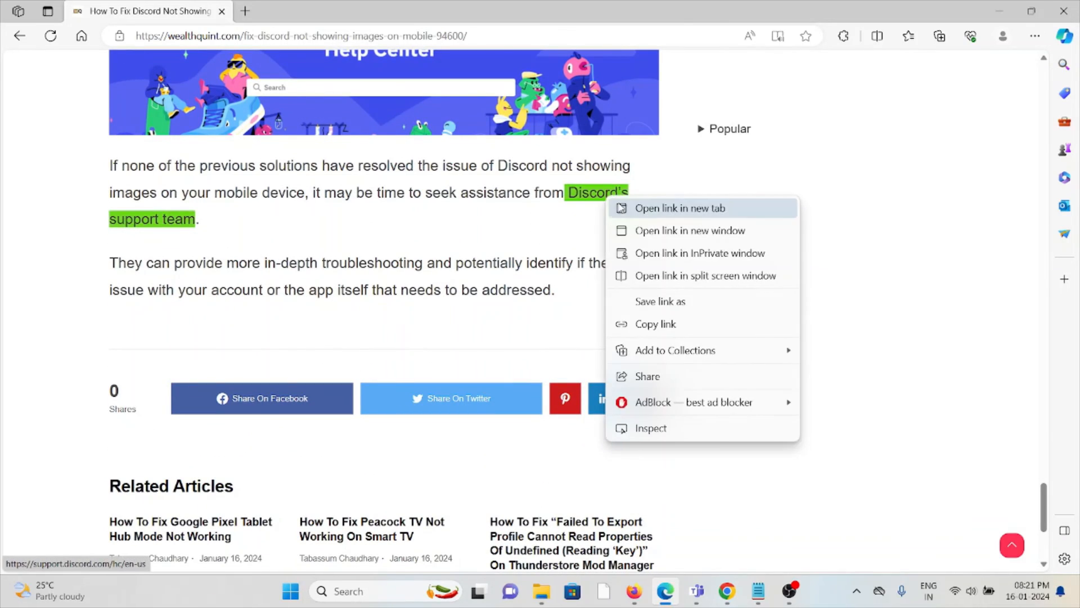
click(680, 207)
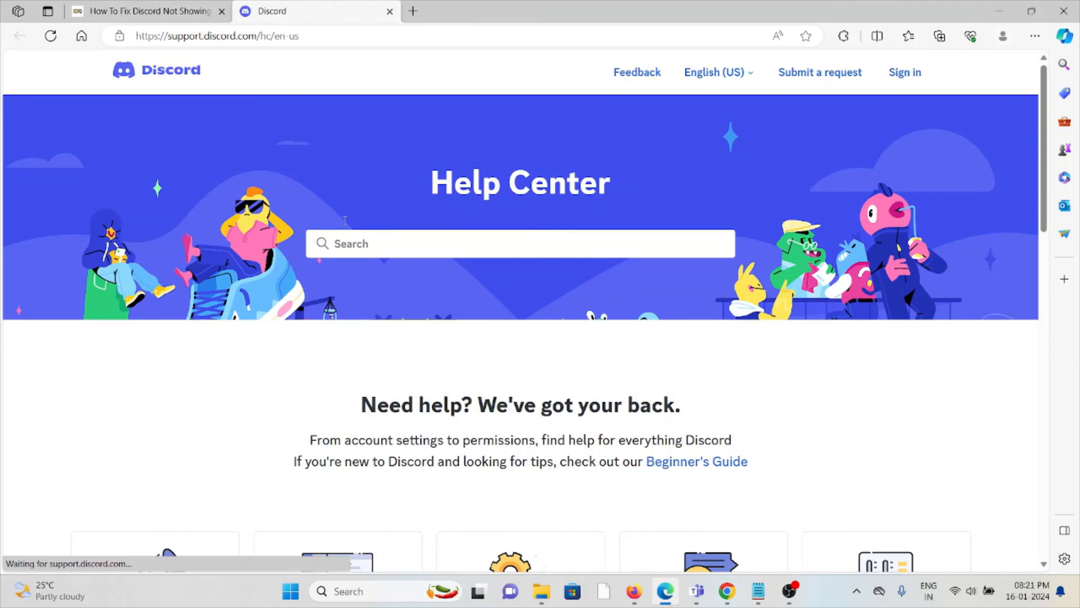
click(145, 12)
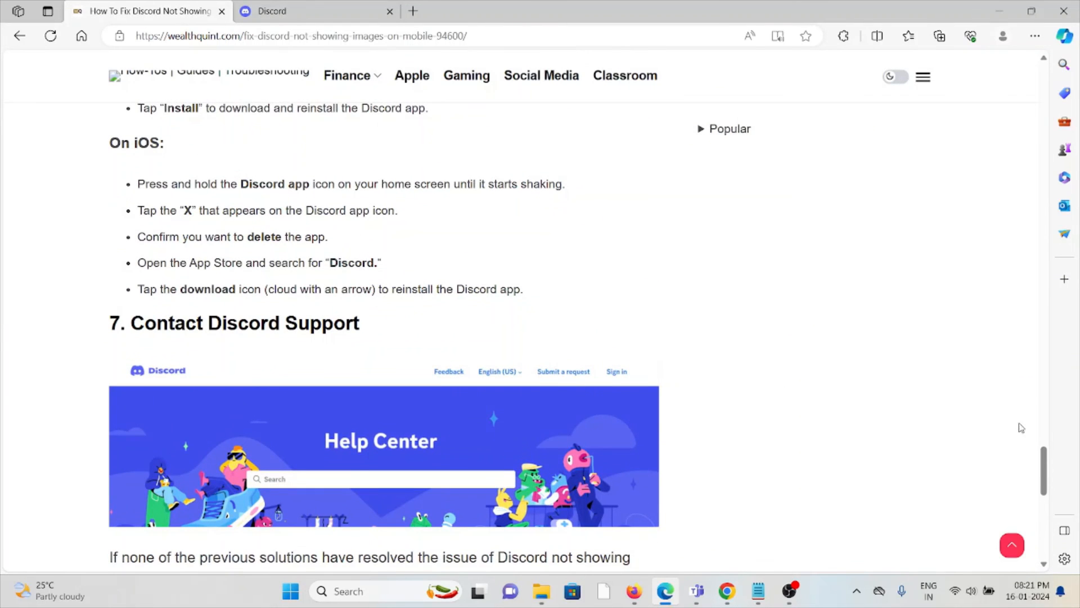
scroll(up, 3)
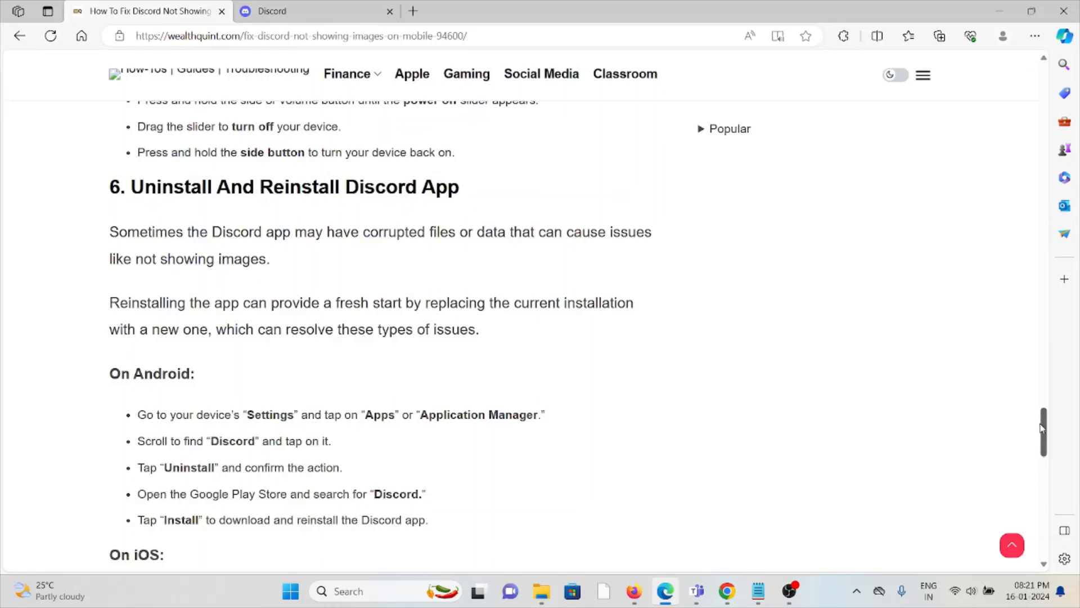